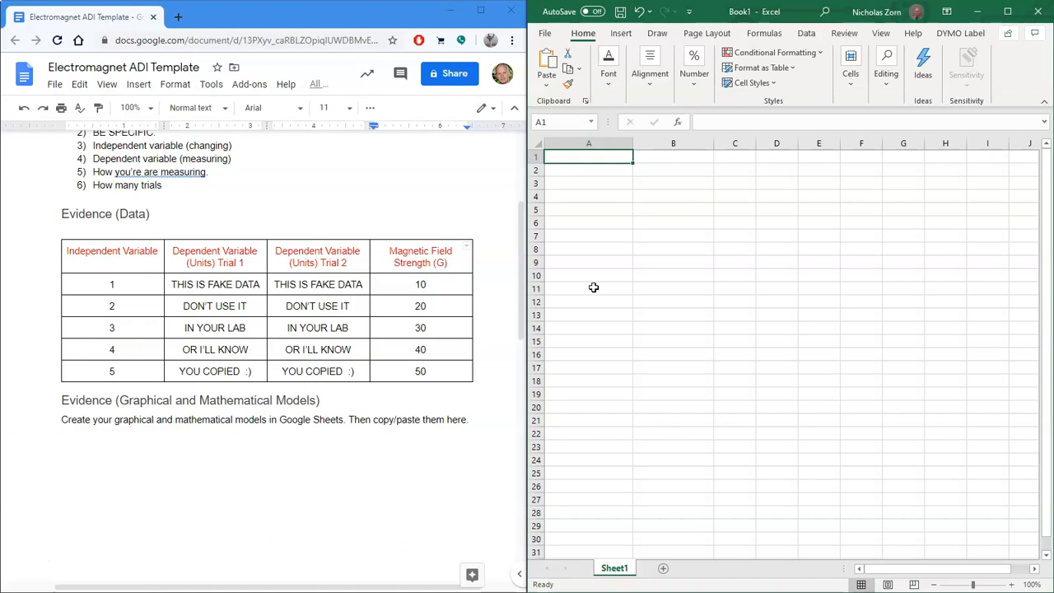
Step: Enter headers Independent and Field Strength (G), with values 1–5 paired with readings 10–50
text(Independent)
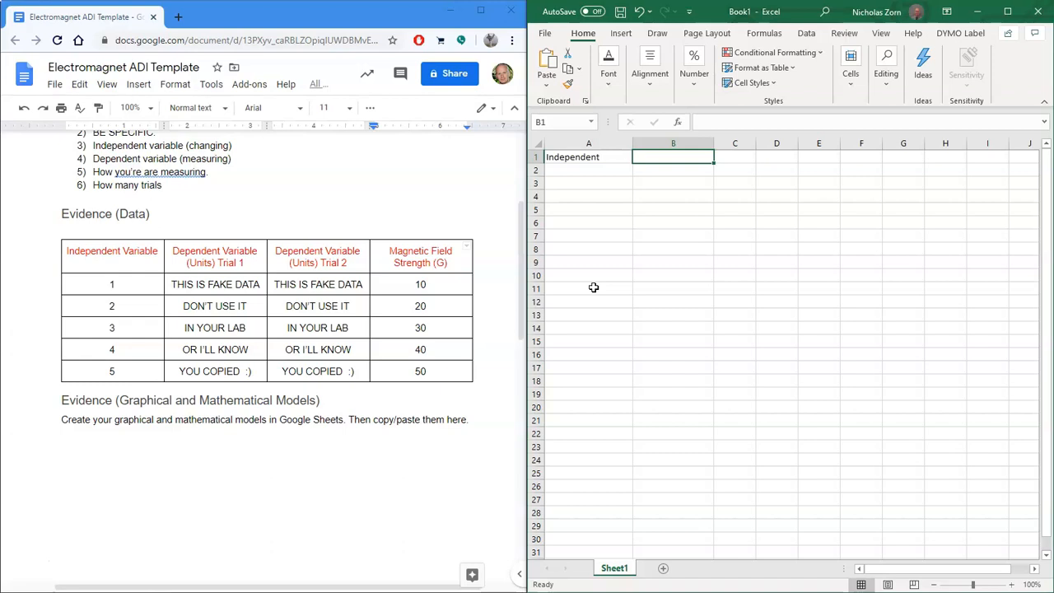
text(Field Strength ()
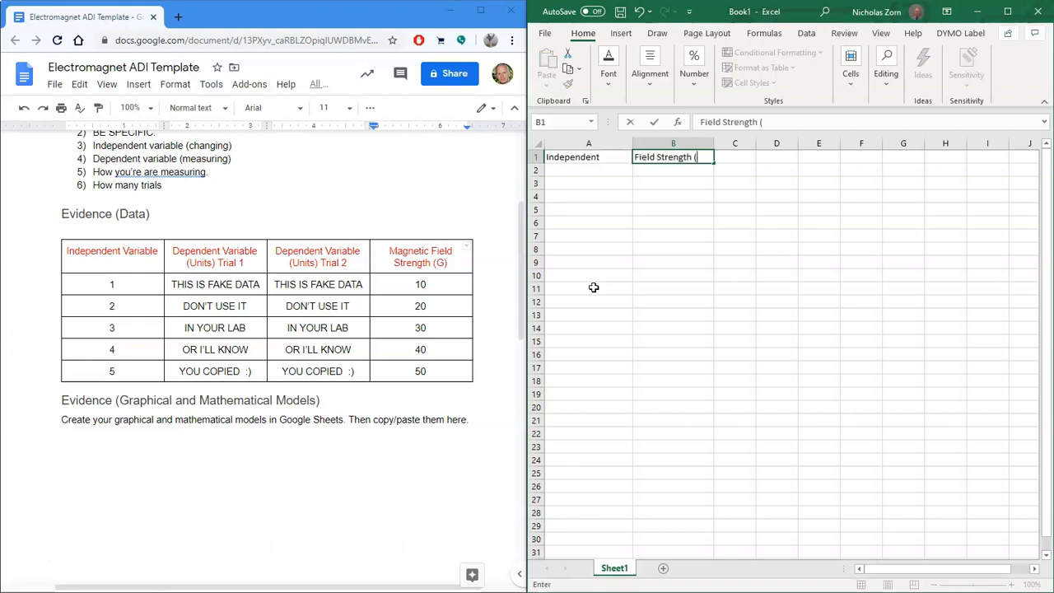
text(G))
click(588, 222)
text(5)
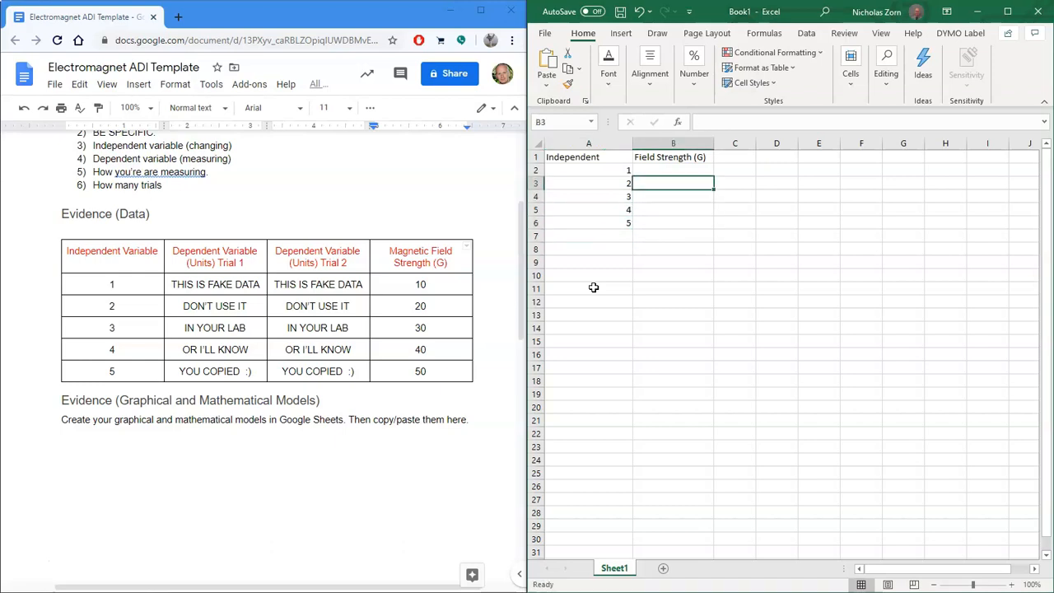
text(20)
click(673, 196)
text(30)
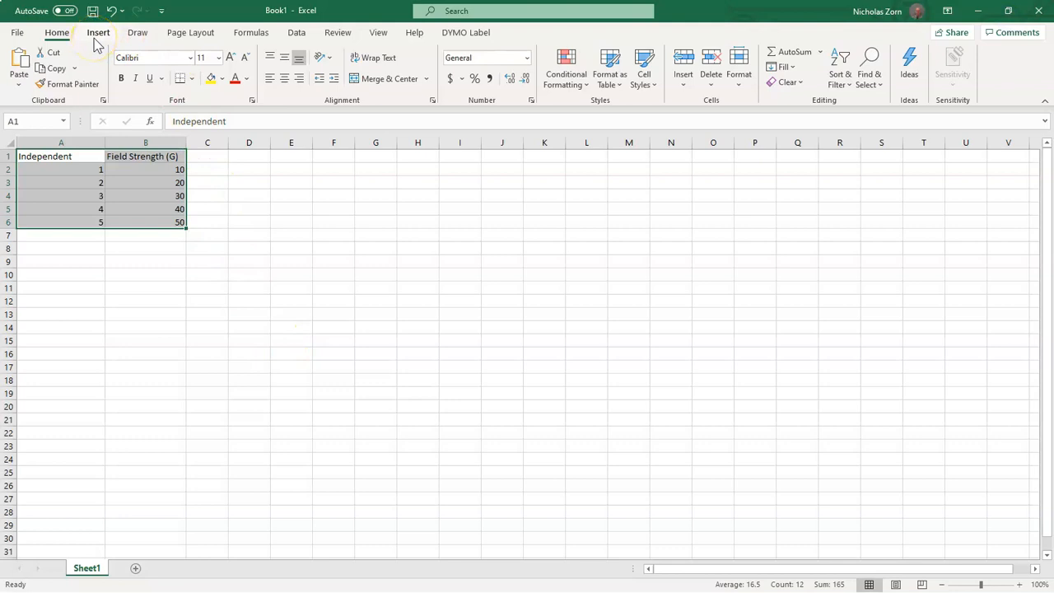
Step: Insert a plain scatter chart of the Independent and Field Strength (G) data
click(98, 32)
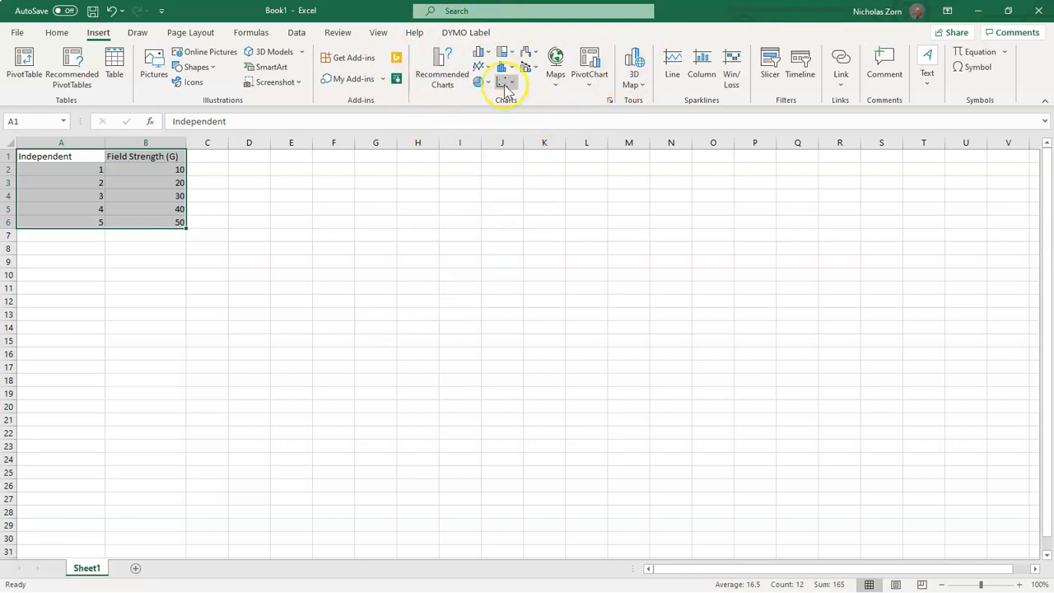
mouse_move(504, 86)
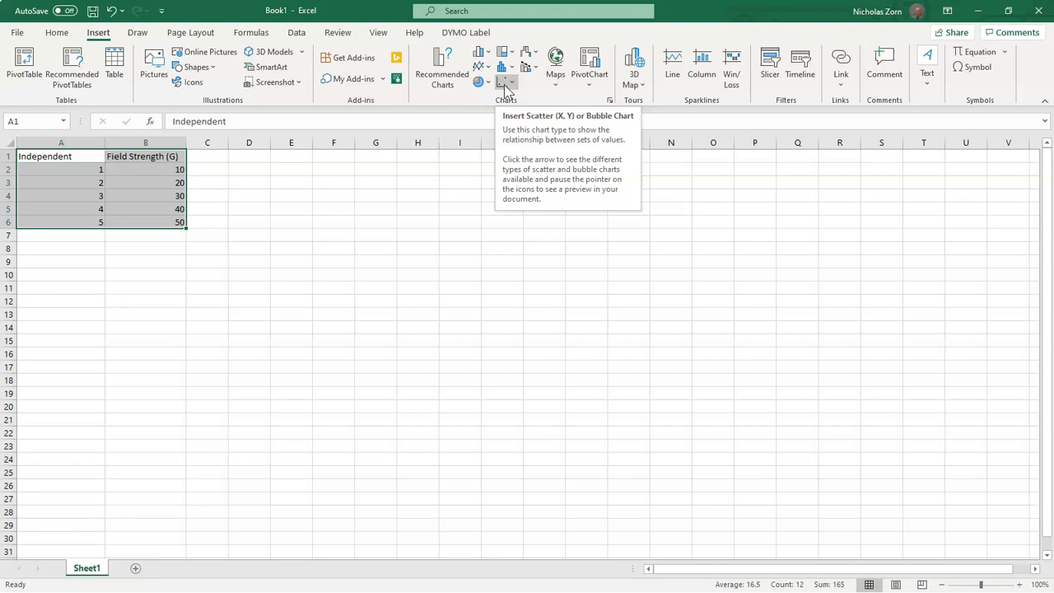
click(506, 80)
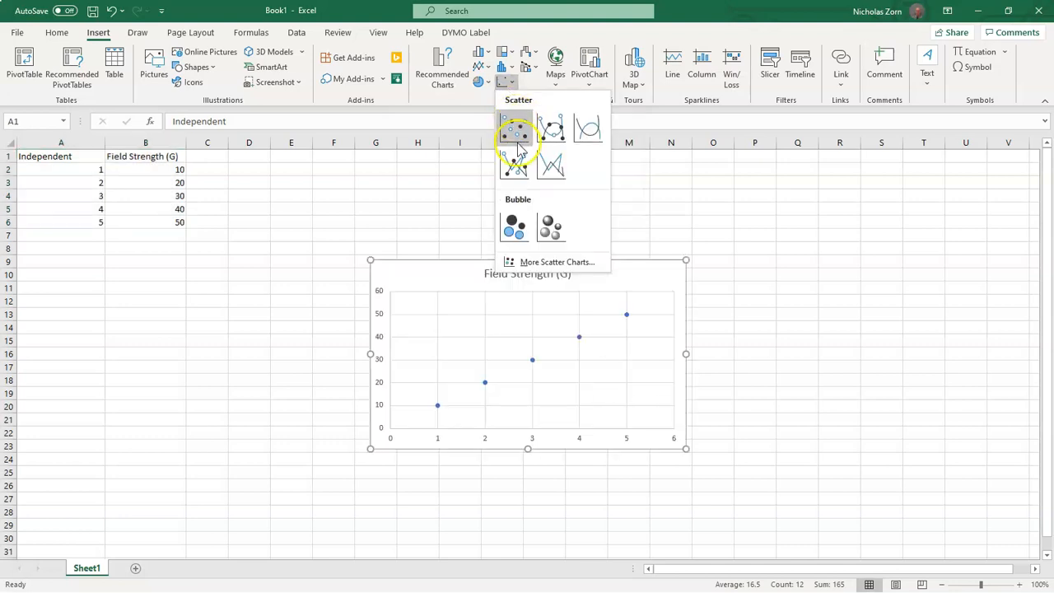
mouse_move(513, 132)
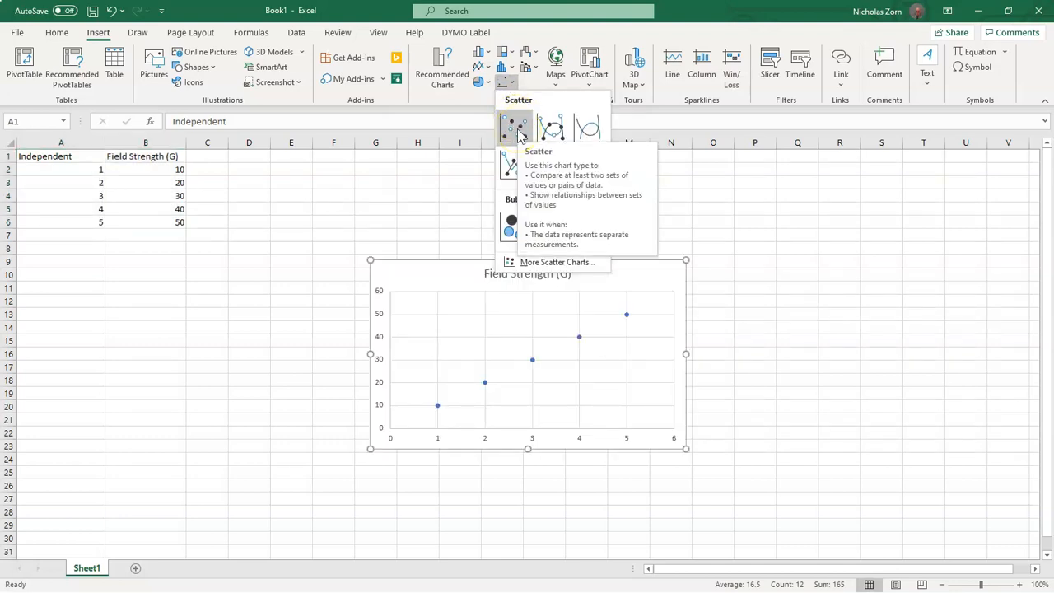
click(514, 126)
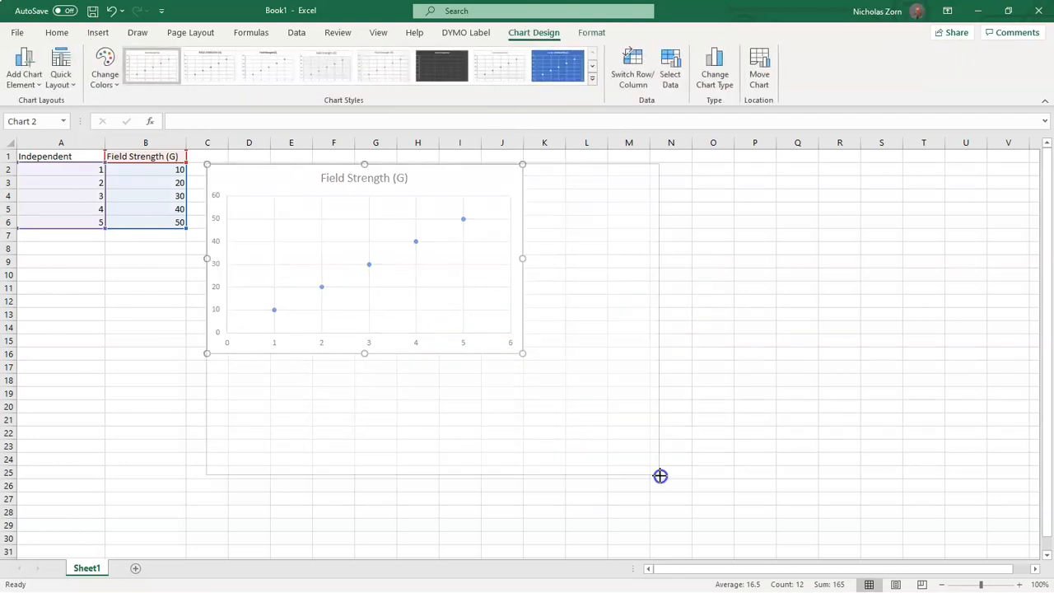
Step: Enlarge the chart to about row 25 and title it 'Field Strength vs Independent'
drag(523, 353, 668, 482)
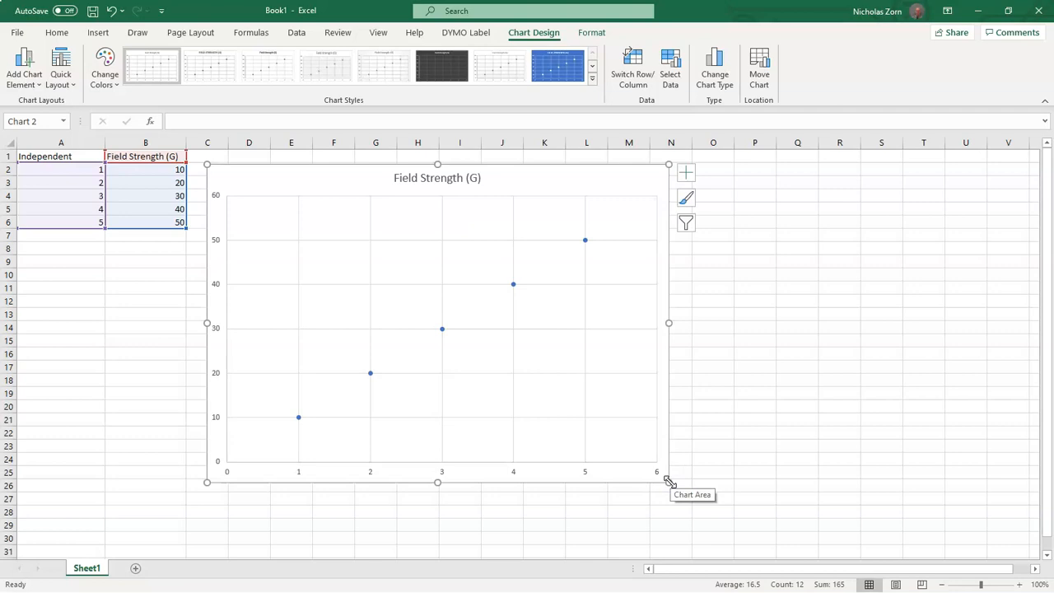
mouse_move(666, 482)
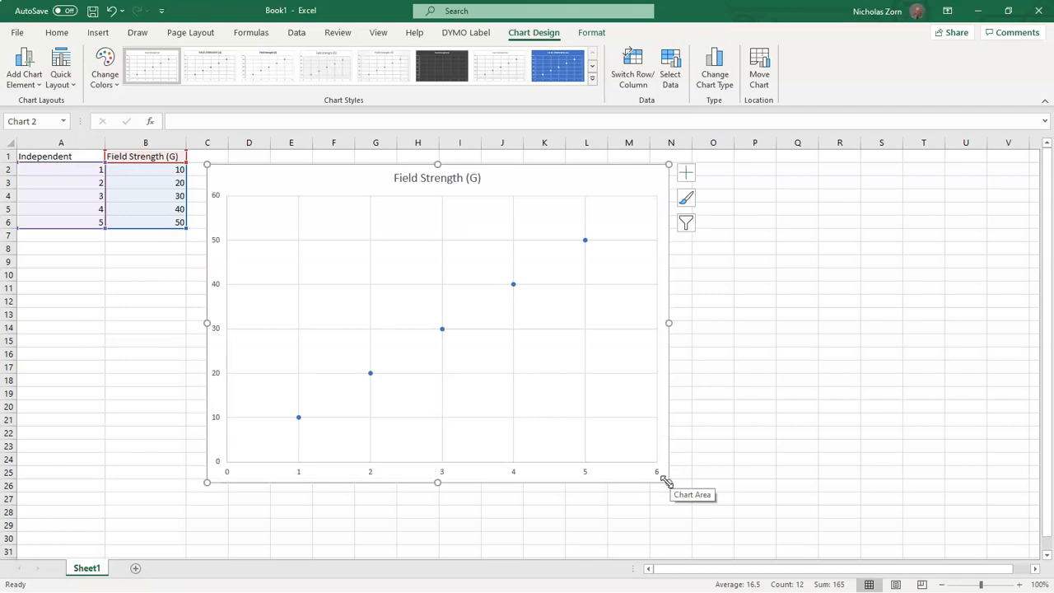
click(437, 178)
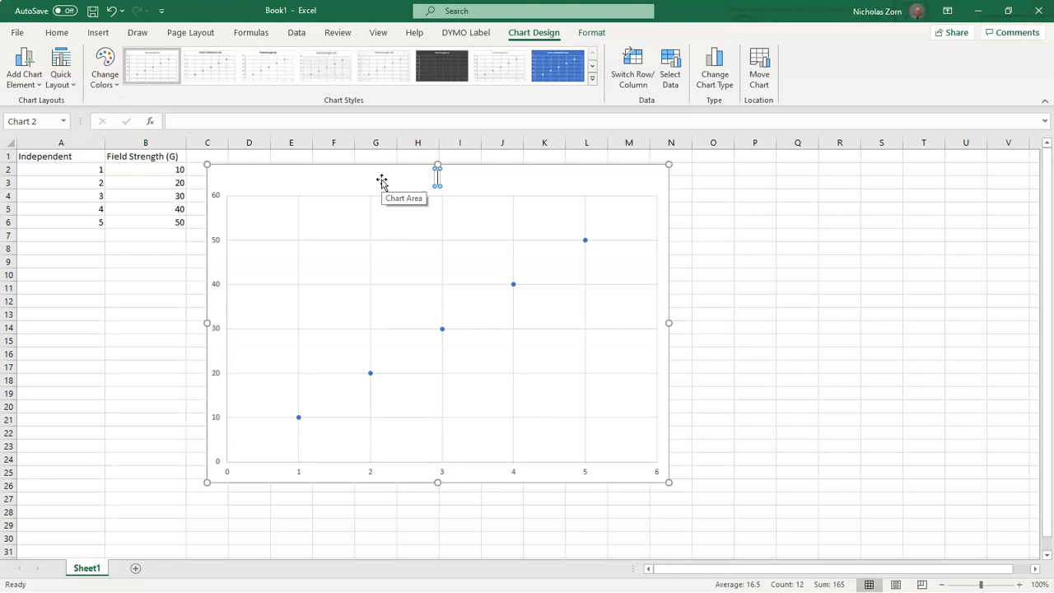
text(Field Strength vs Independent)
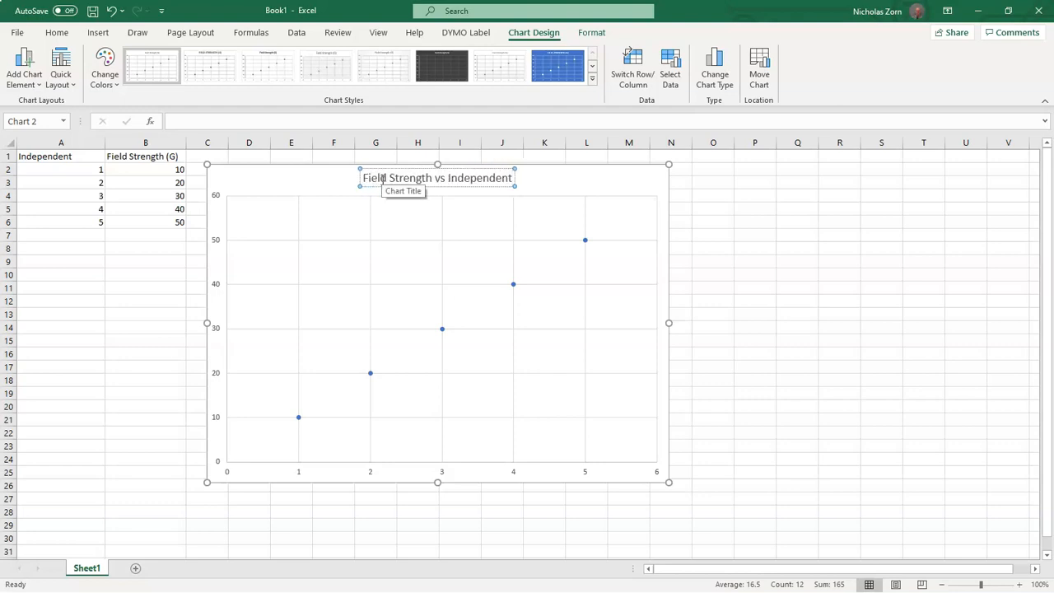
mouse_move(616, 213)
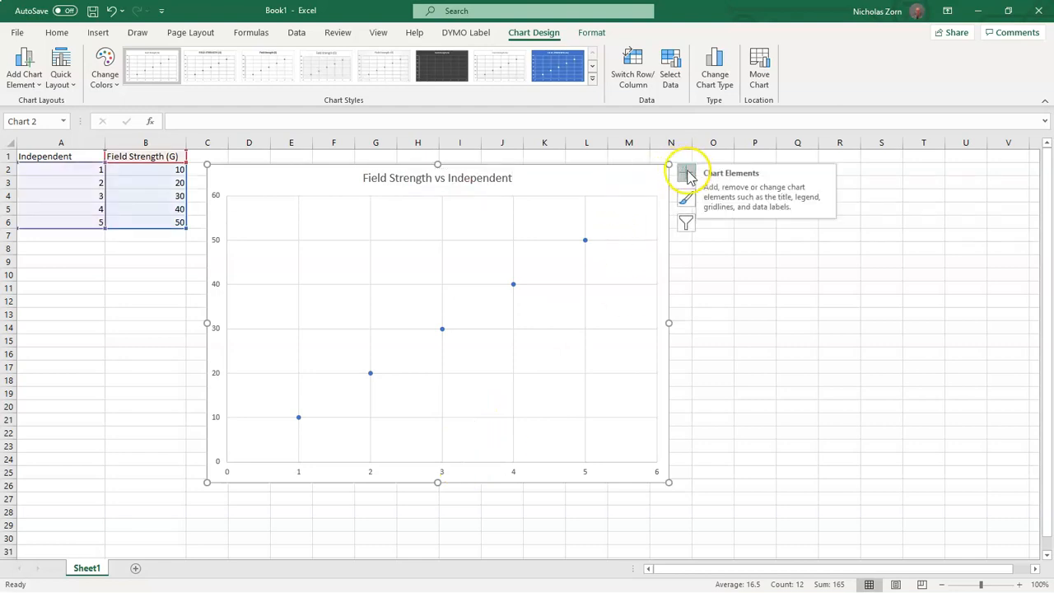
Step: Add axis titles 'Field Strength (G)' vertically and 'Voltage (V) OR # of Loops' horizontally
click(685, 172)
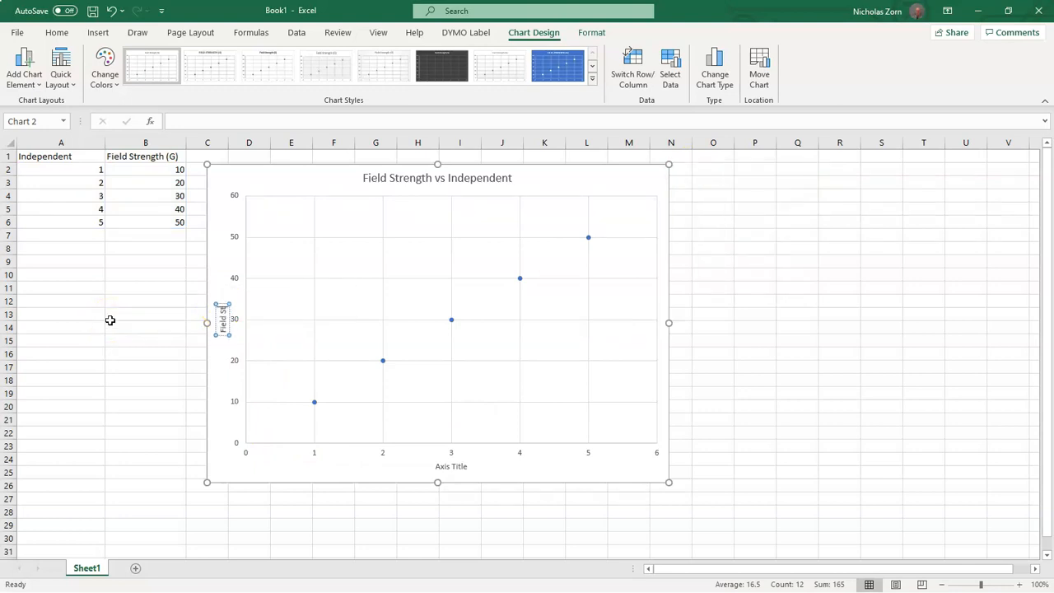
text(Field Strength (G))
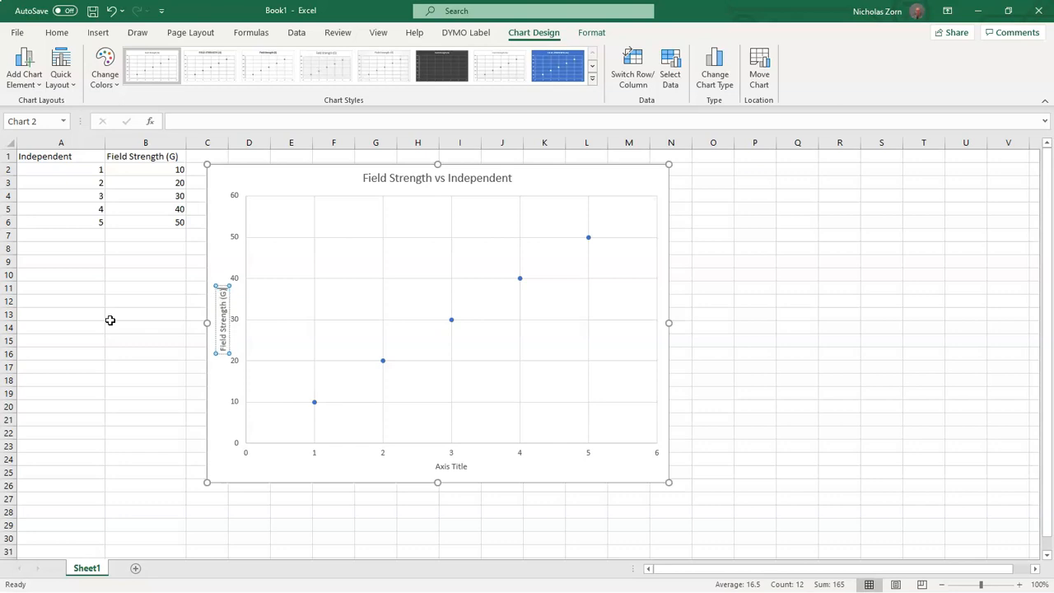
click(450, 466)
text(Voltage (V) OR)
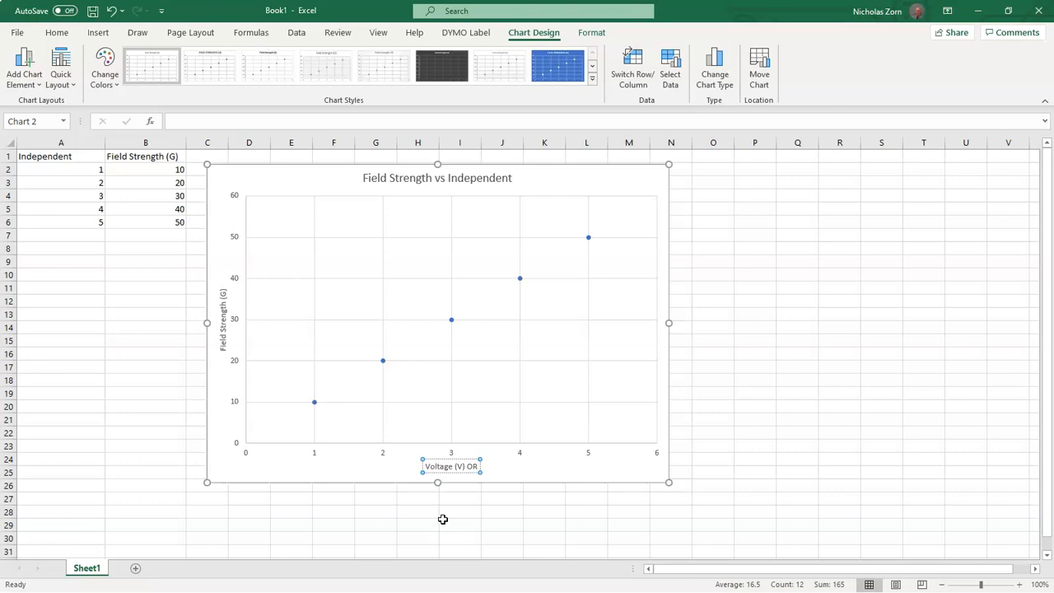
text(# of Loops)
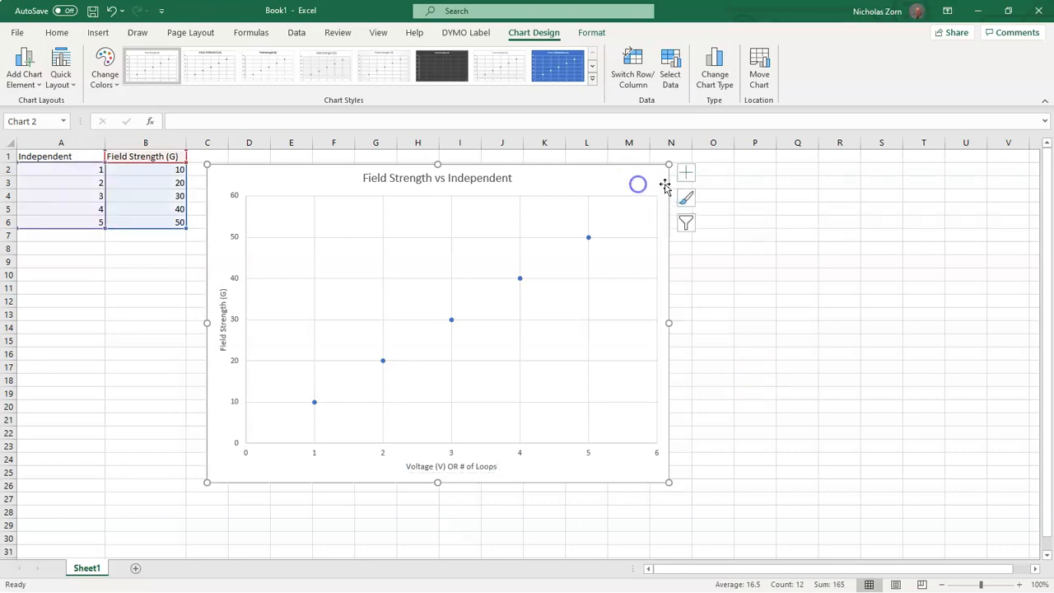
Step: Add a dotted trendline to the scatter chart and copy the finished chart
click(686, 172)
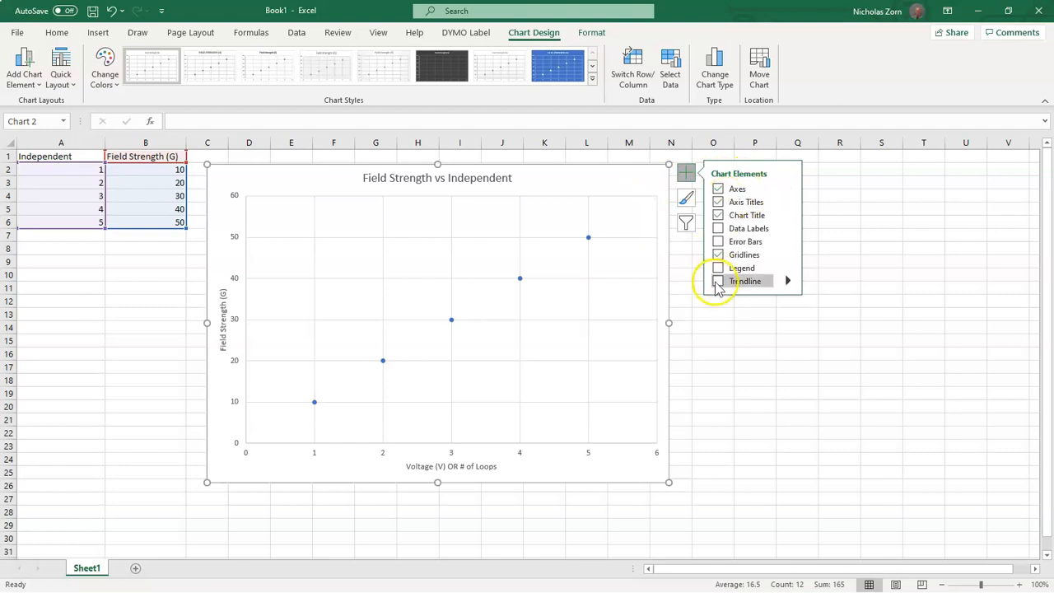
click(718, 281)
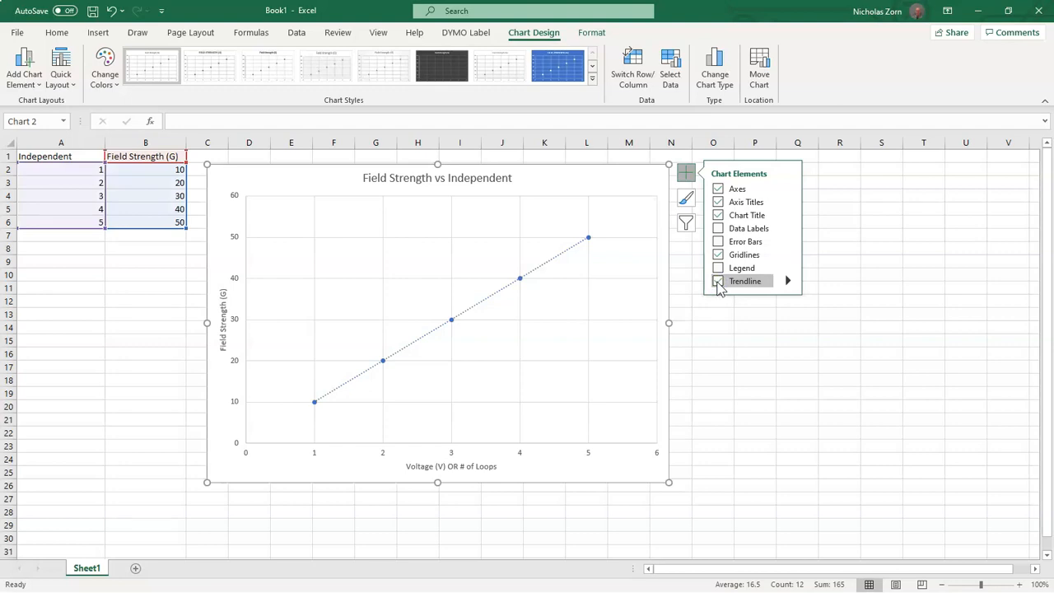
click(717, 280)
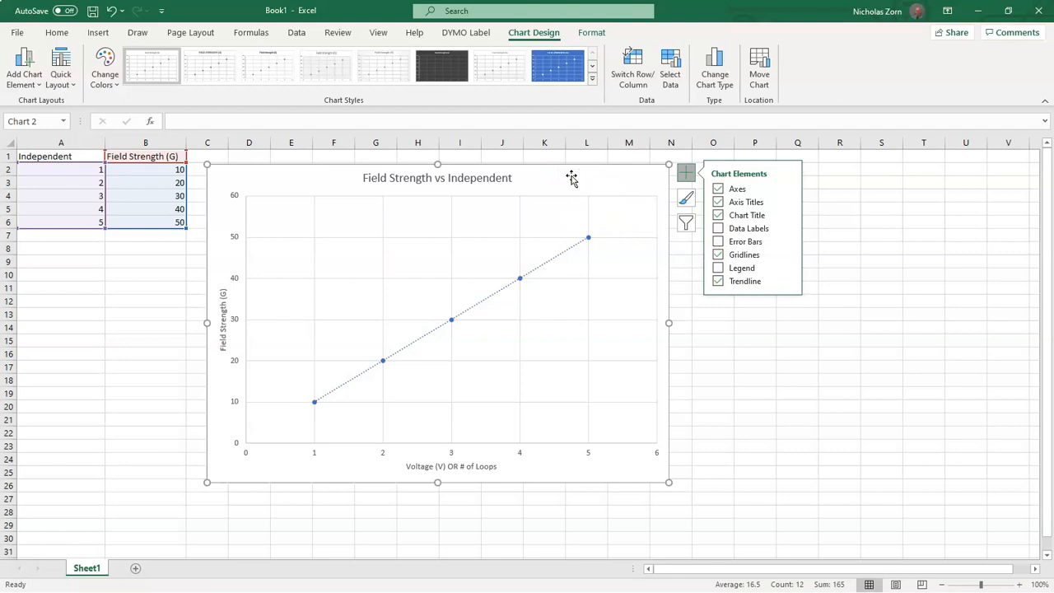
right_click(571, 179)
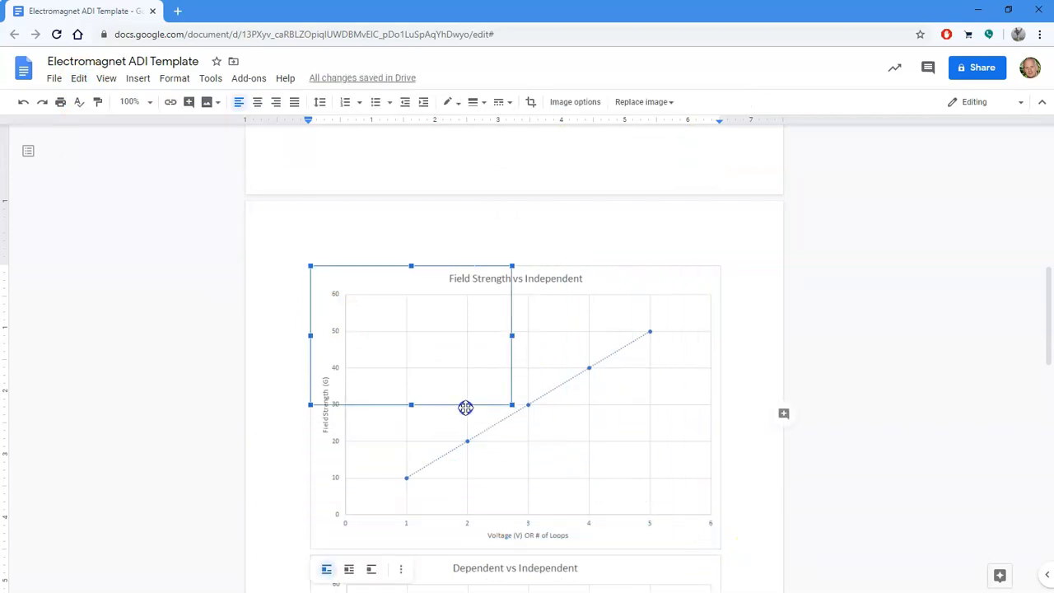
Step: Resize the pasted chart below the Evidence (Graphical and Mathematical Models) heading
drag(511, 404, 709, 525)
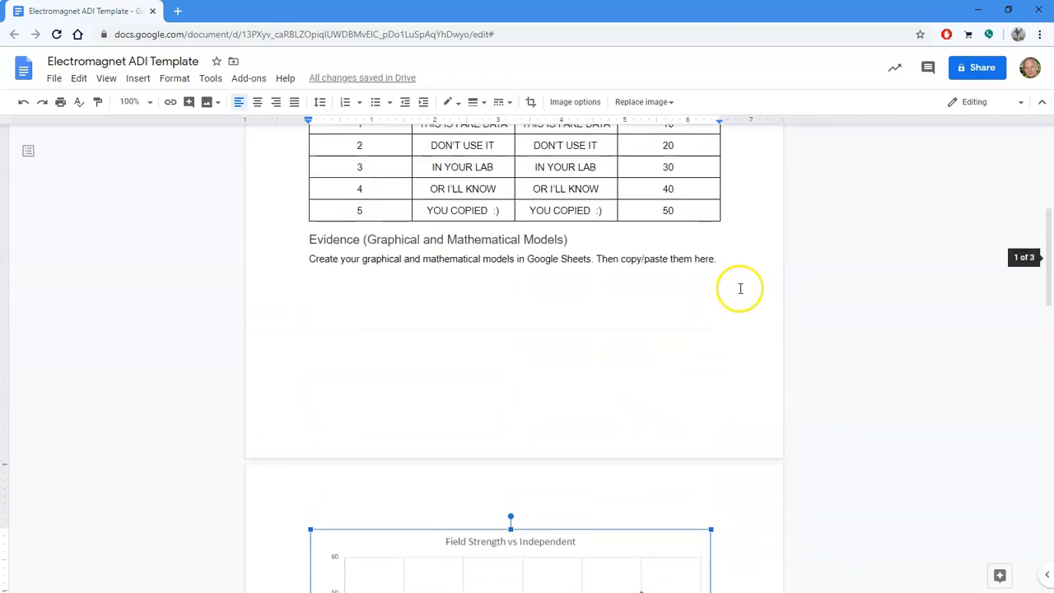
click(717, 258)
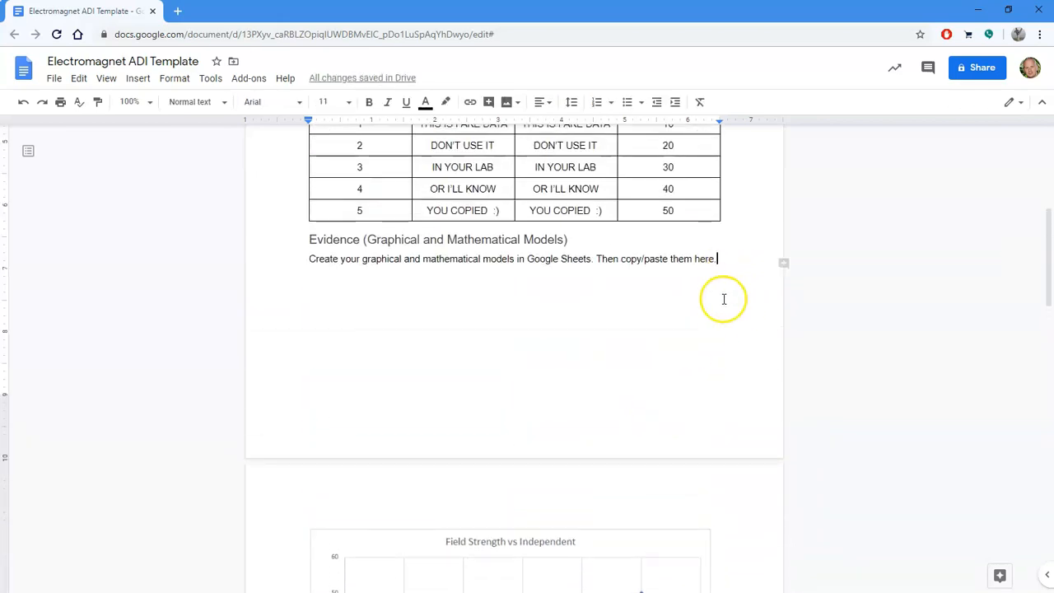